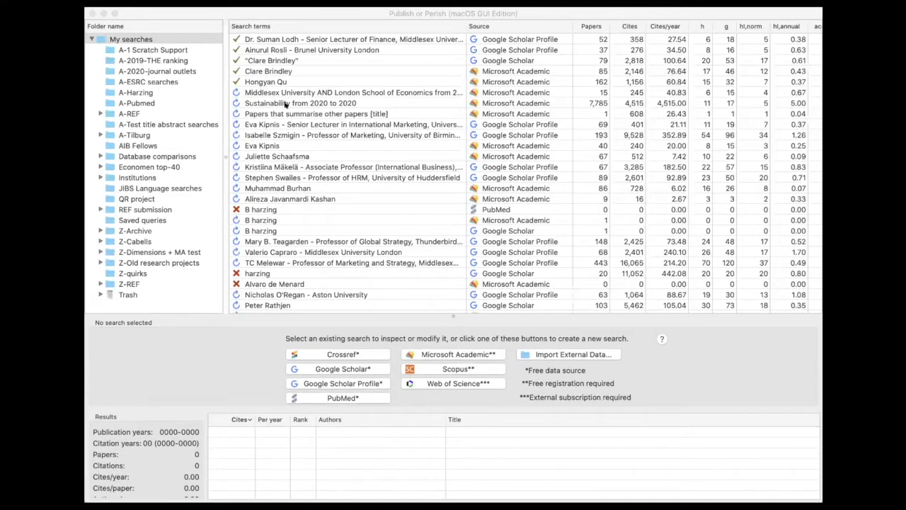
{"action": "mouse_move", "coordinate": [311, 112]}
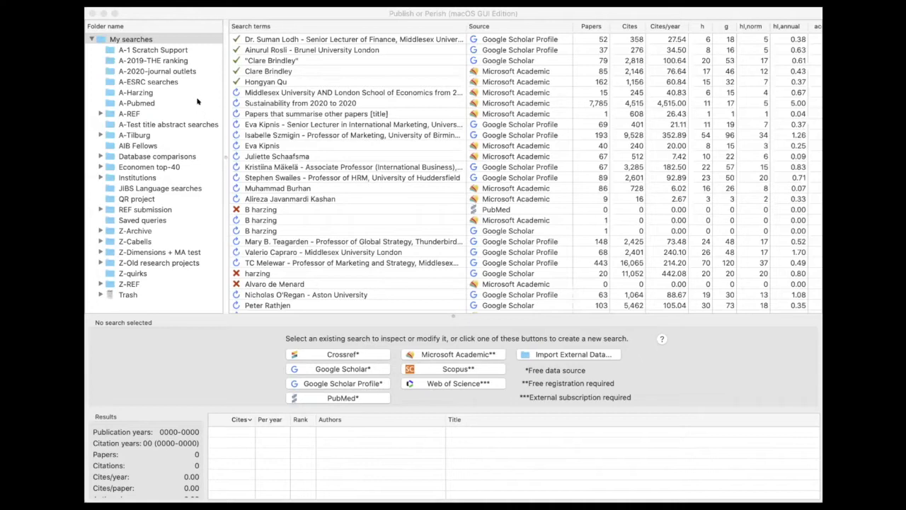
{"action": "mouse_move", "coordinate": [215, 73]}
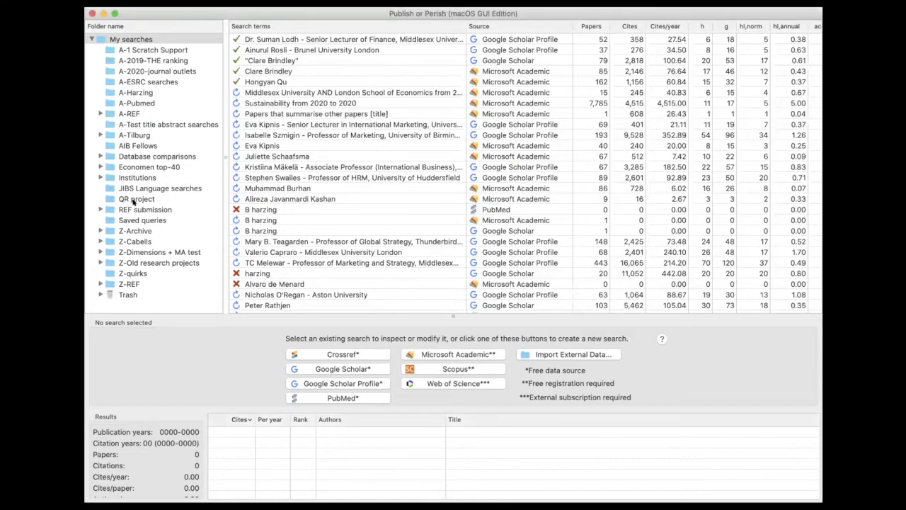
{"action": "mouse_move", "coordinate": [106, 266]}
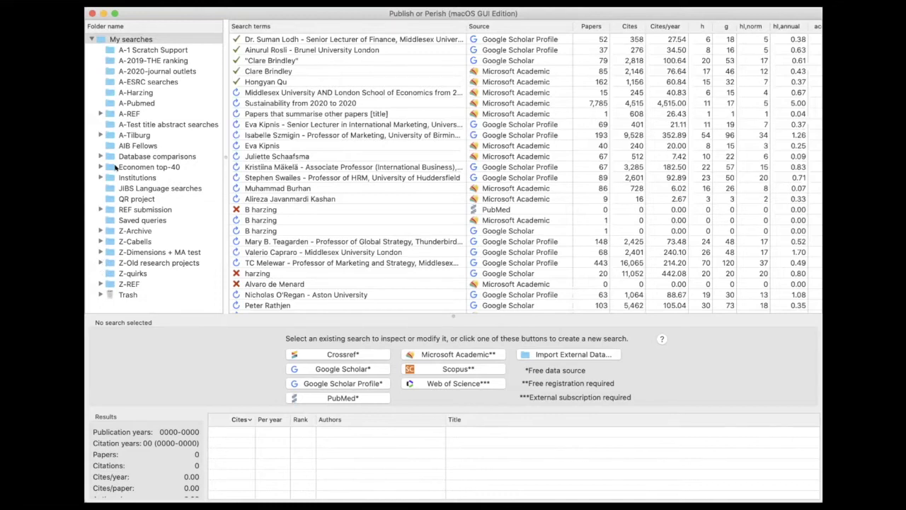
Reveal the dated subfolders under Database comparisons and scroll down through the saved-search list.
{"action": "left_click", "coordinate": [102, 156]}
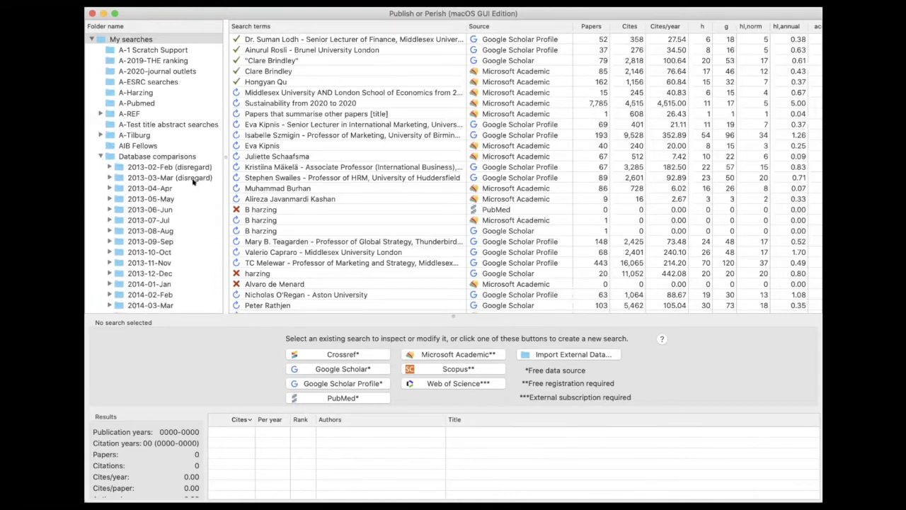
{"action": "scroll", "scroll_direction": "down", "scroll_amount": 3}
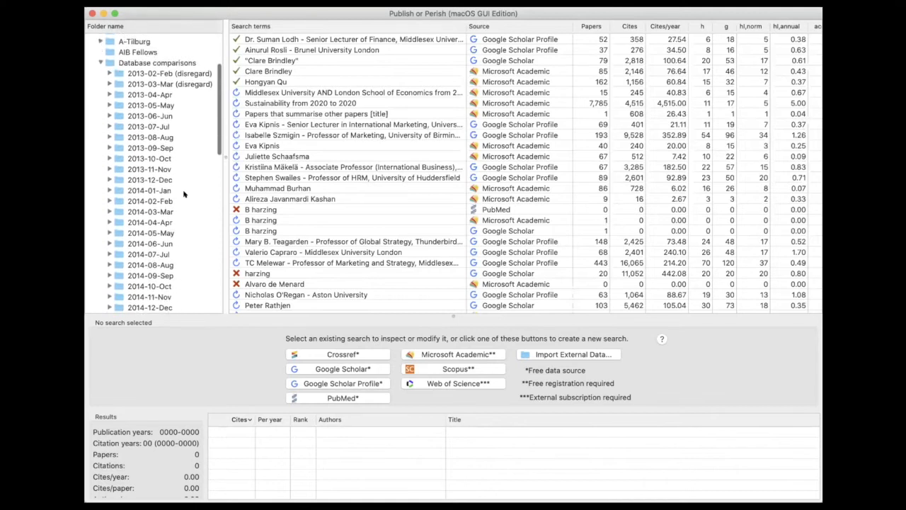
{"action": "scroll", "scroll_direction": "down", "scroll_amount": 3}
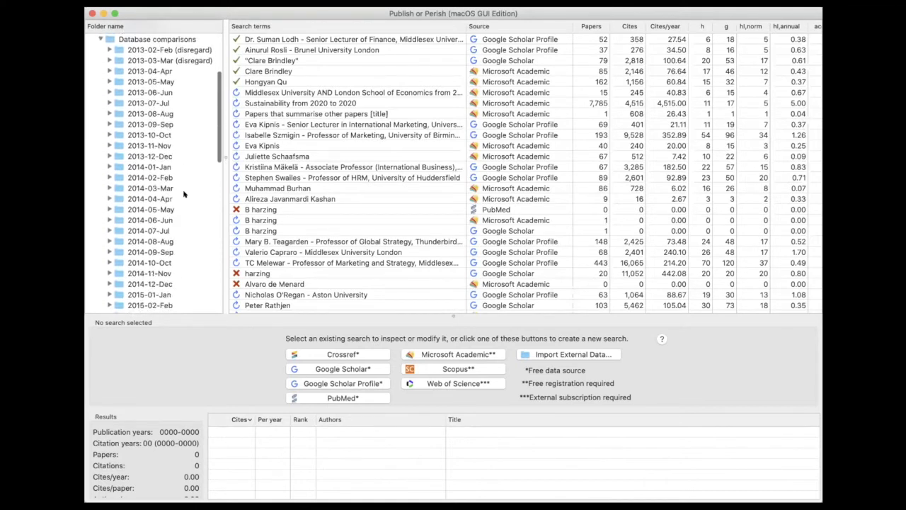
{"action": "scroll", "scroll_direction": "down", "scroll_amount": 3}
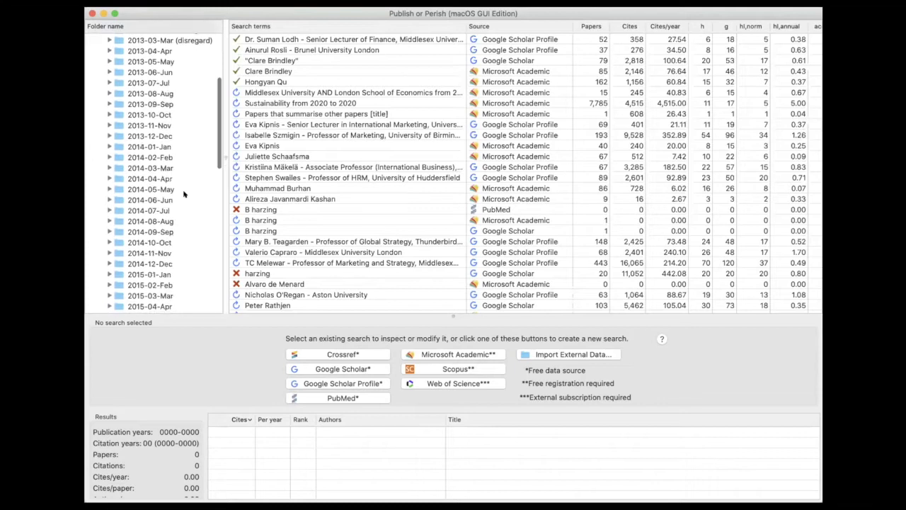
{"action": "scroll", "scroll_direction": "down", "scroll_amount": 3}
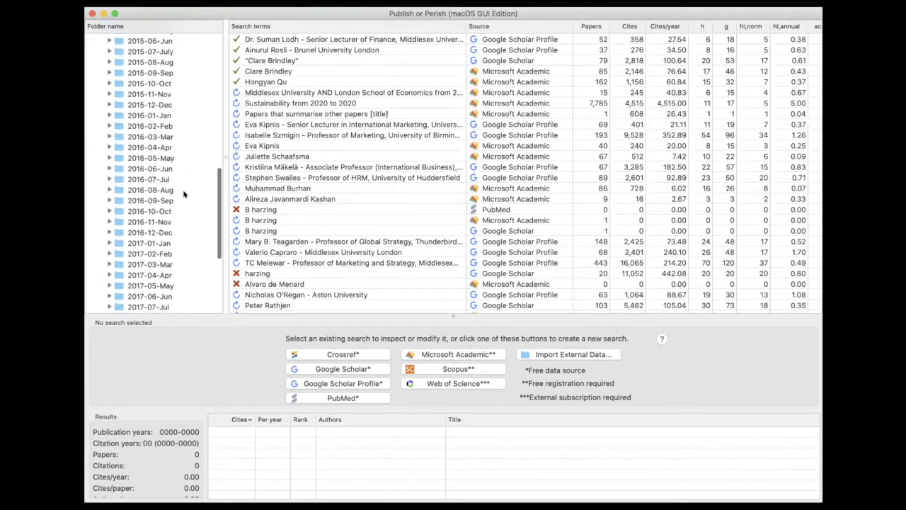
{"action": "scroll", "scroll_direction": "down", "scroll_amount": 3}
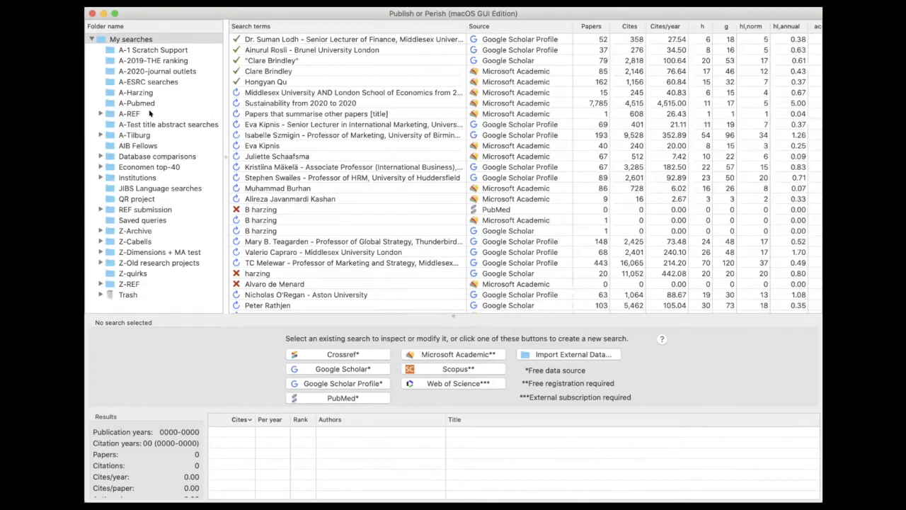
{"action": "mouse_move", "coordinate": [150, 68]}
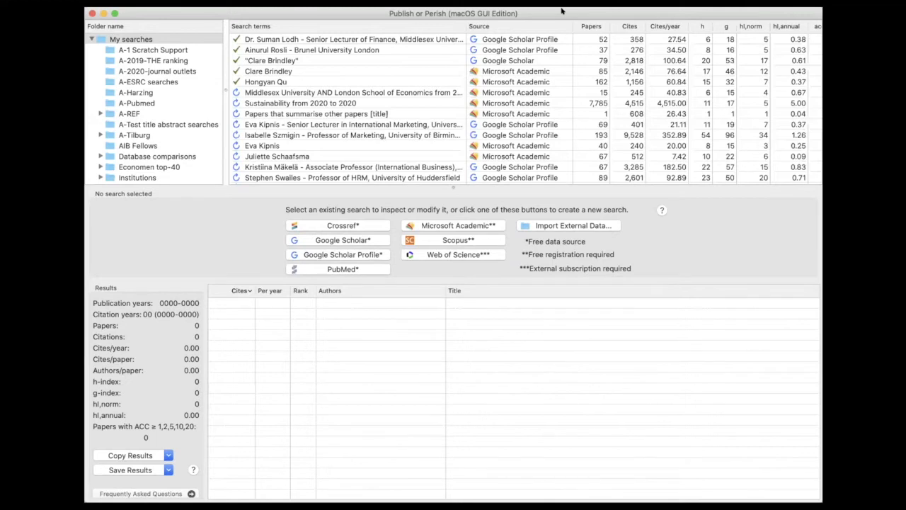
{"action": "mouse_move", "coordinate": [560, 11]}
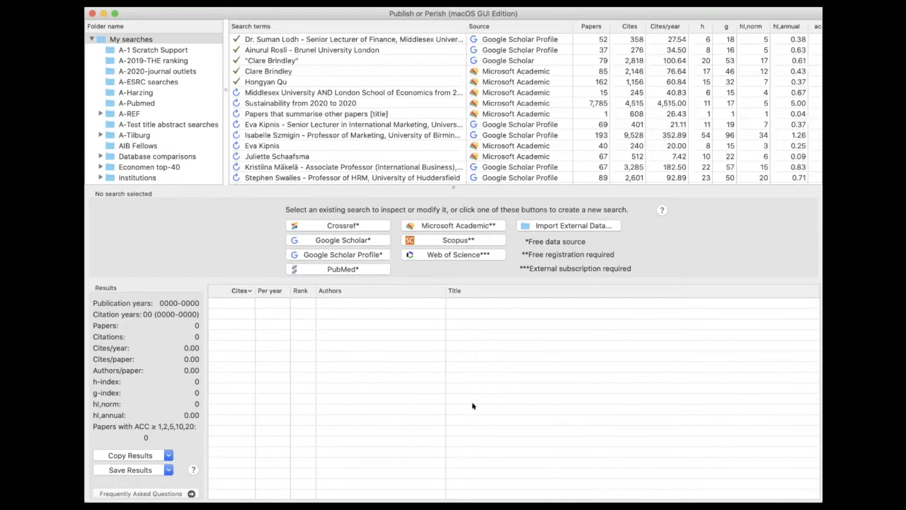
{"action": "mouse_move", "coordinate": [479, 292]}
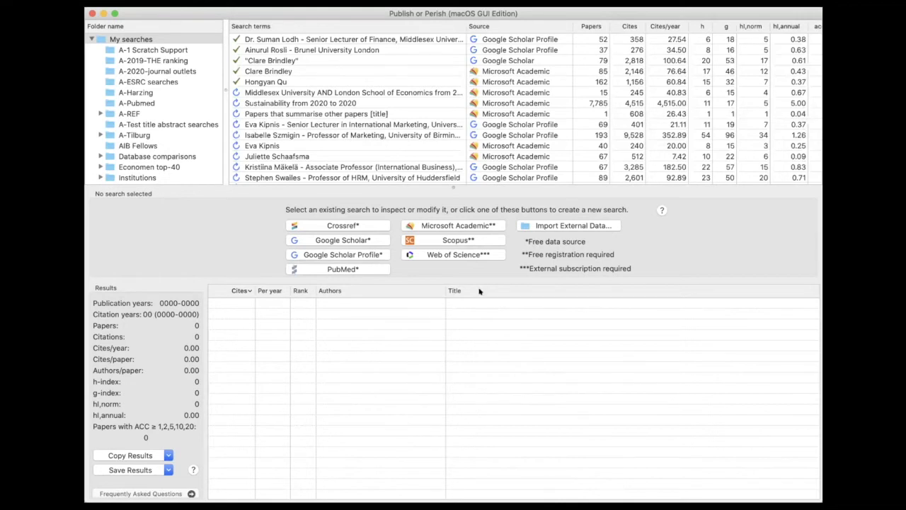
{"action": "mouse_move", "coordinate": [349, 219]}
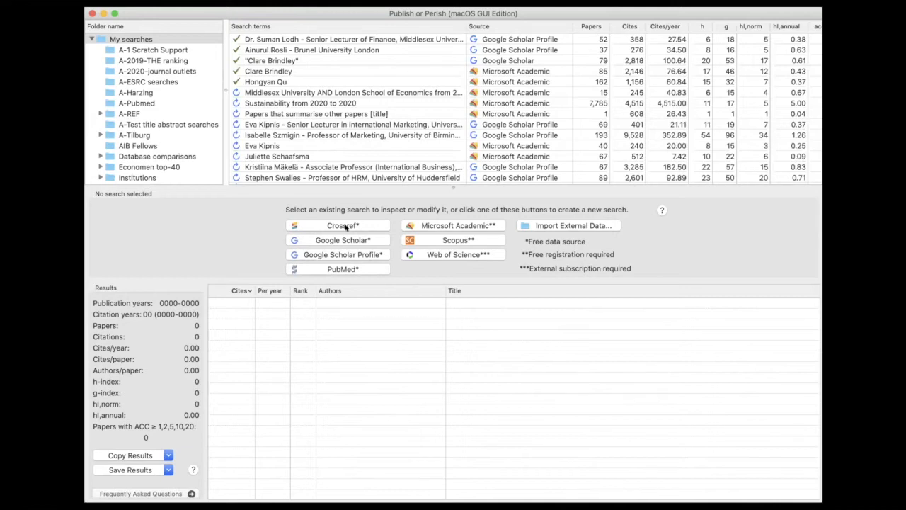
{"action": "mouse_move", "coordinate": [462, 225]}
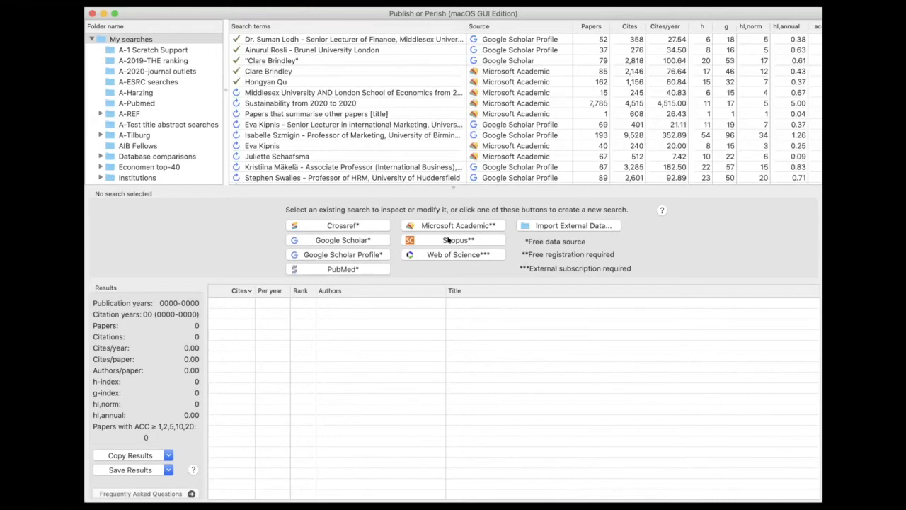
{"action": "mouse_move", "coordinate": [456, 264]}
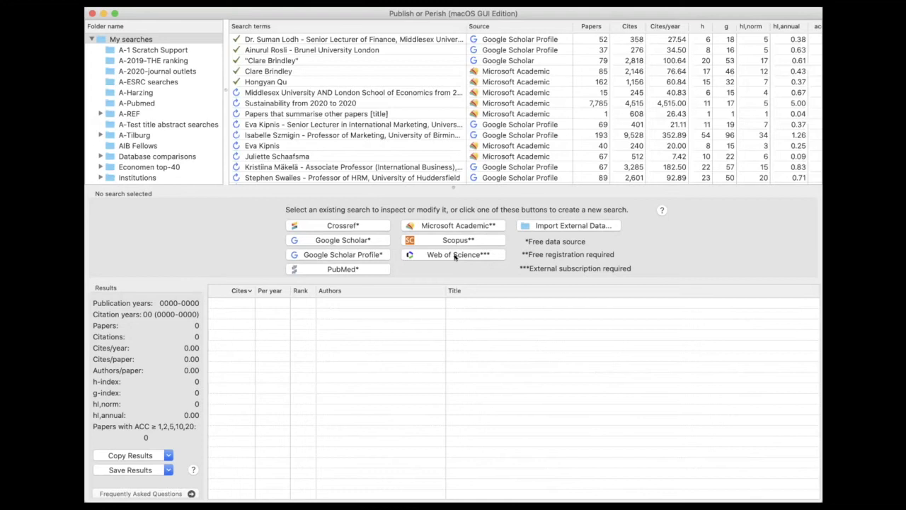
{"action": "mouse_move", "coordinate": [462, 271]}
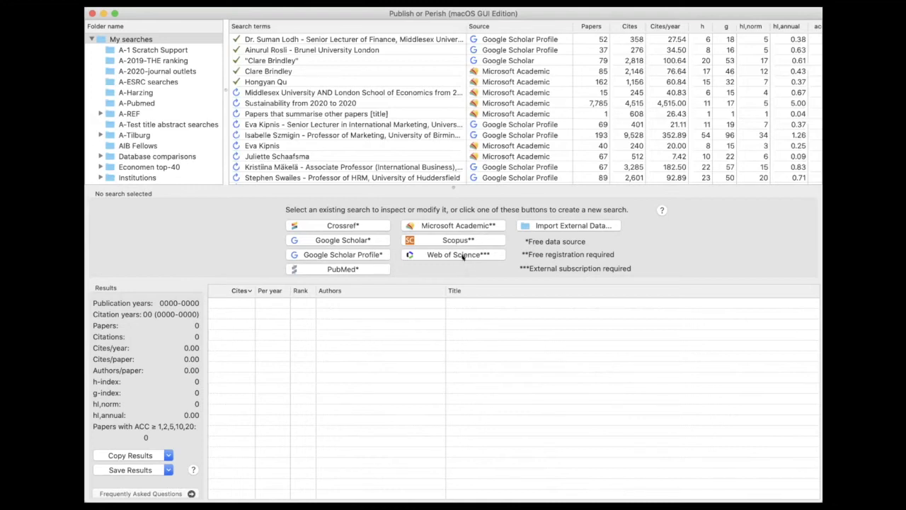
{"action": "mouse_move", "coordinate": [460, 254]}
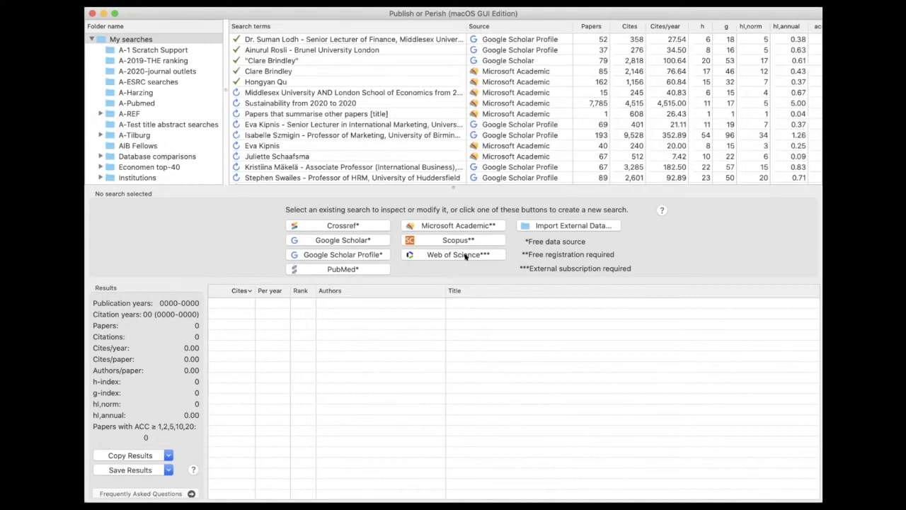
{"action": "mouse_move", "coordinate": [332, 269]}
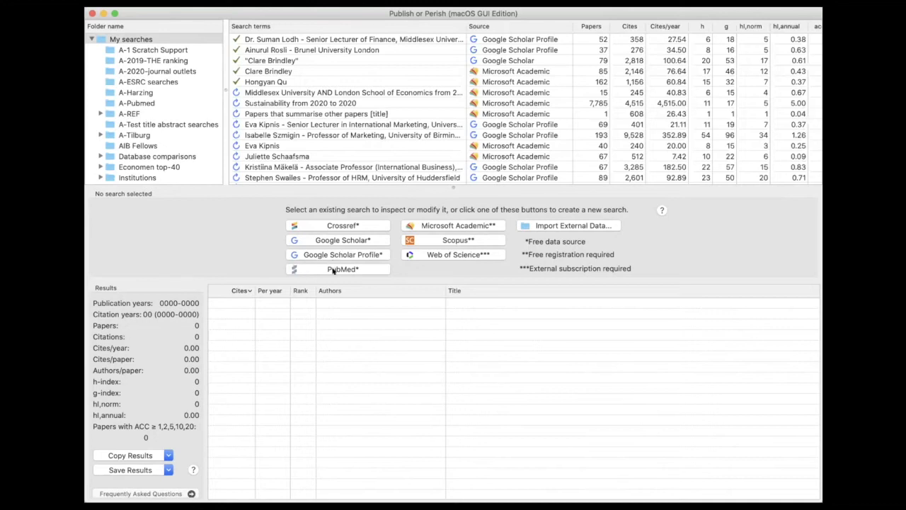
{"action": "mouse_move", "coordinate": [360, 270]}
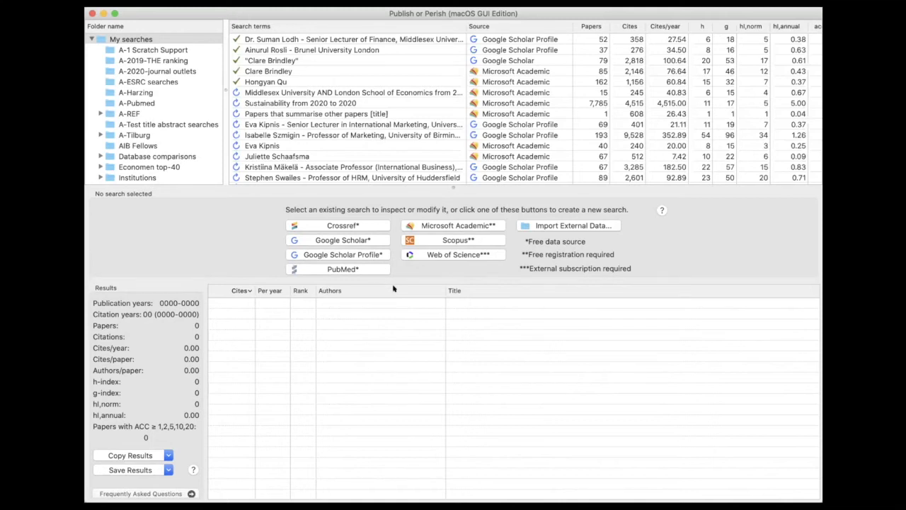
{"action": "mouse_move", "coordinate": [391, 299]}
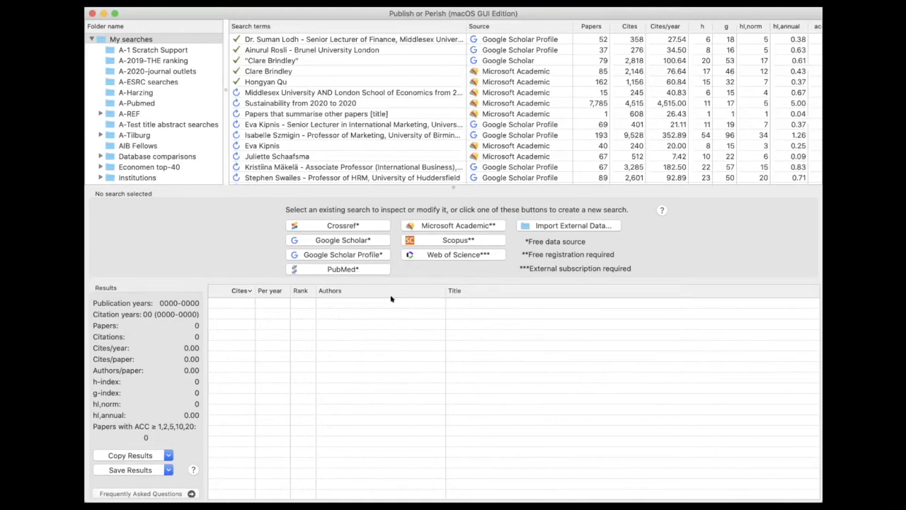
{"action": "mouse_move", "coordinate": [338, 269]}
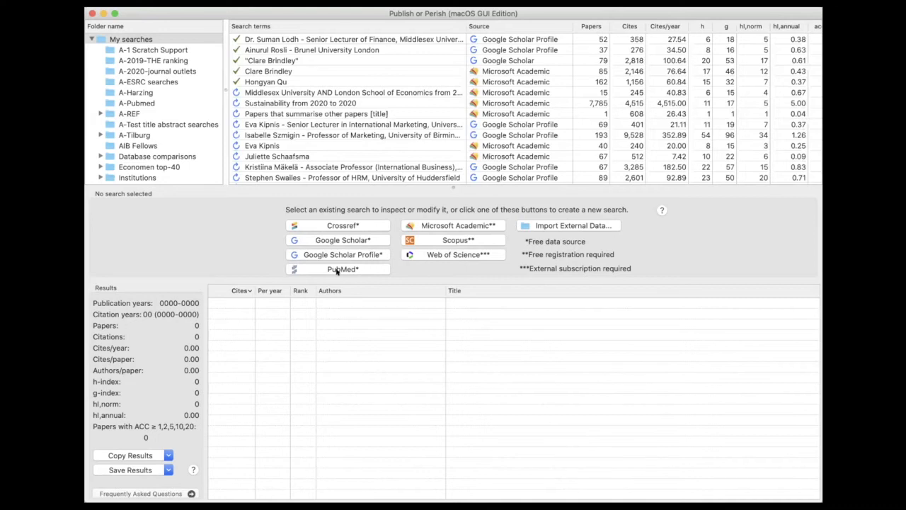
{"action": "mouse_move", "coordinate": [521, 364]}
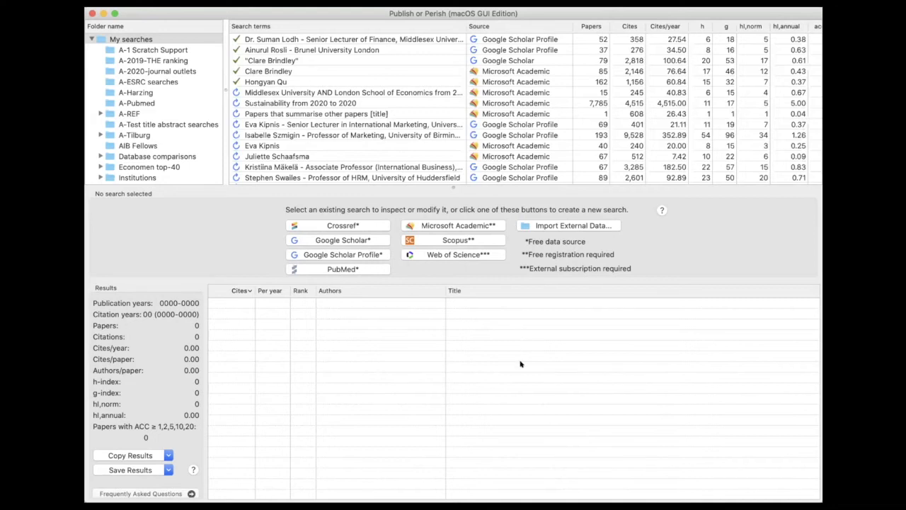
{"action": "mouse_move", "coordinate": [428, 353]}
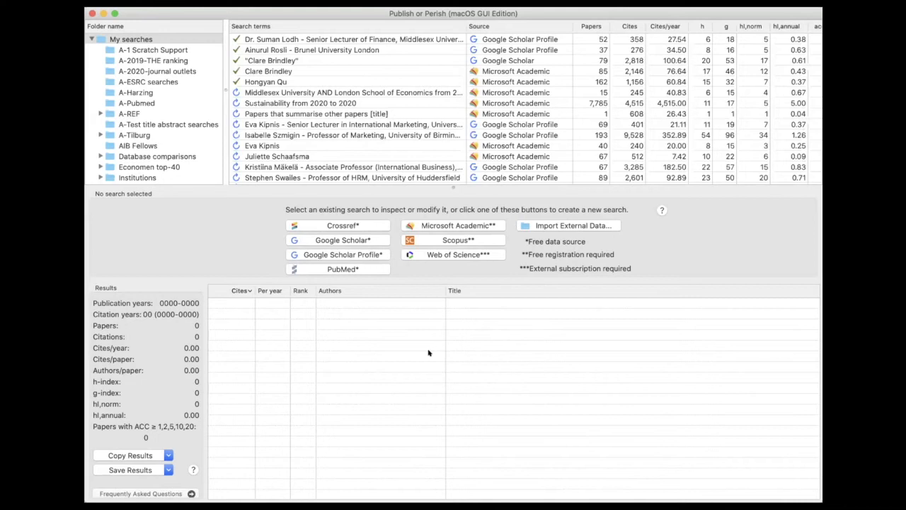
{"action": "mouse_move", "coordinate": [347, 283]}
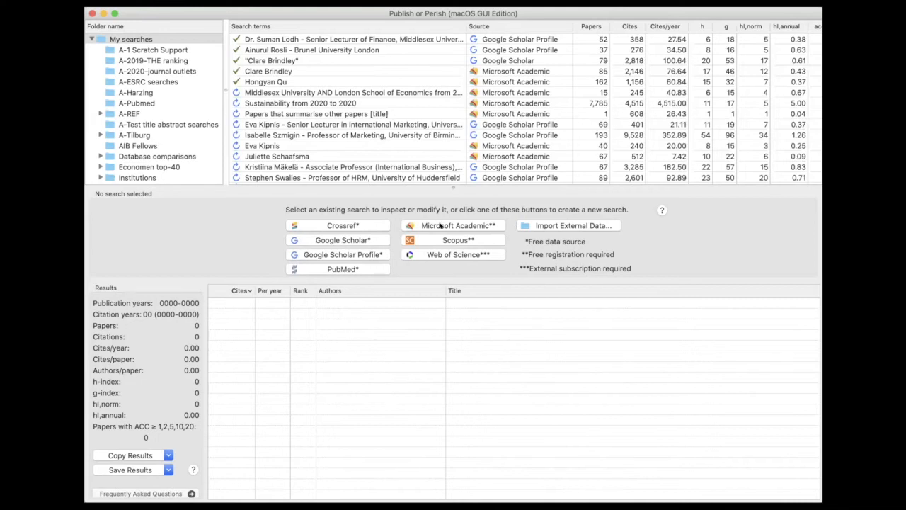
{"action": "mouse_move", "coordinate": [439, 238]}
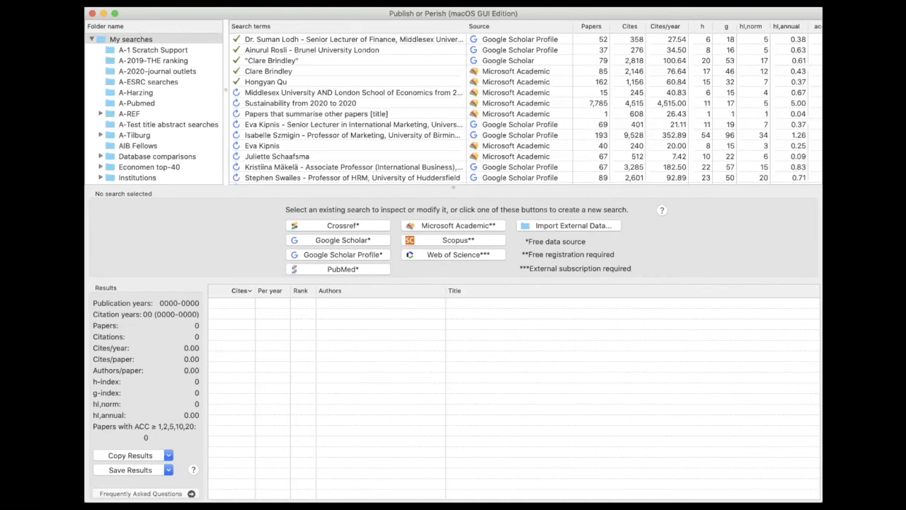
{"action": "mouse_move", "coordinate": [481, 425]}
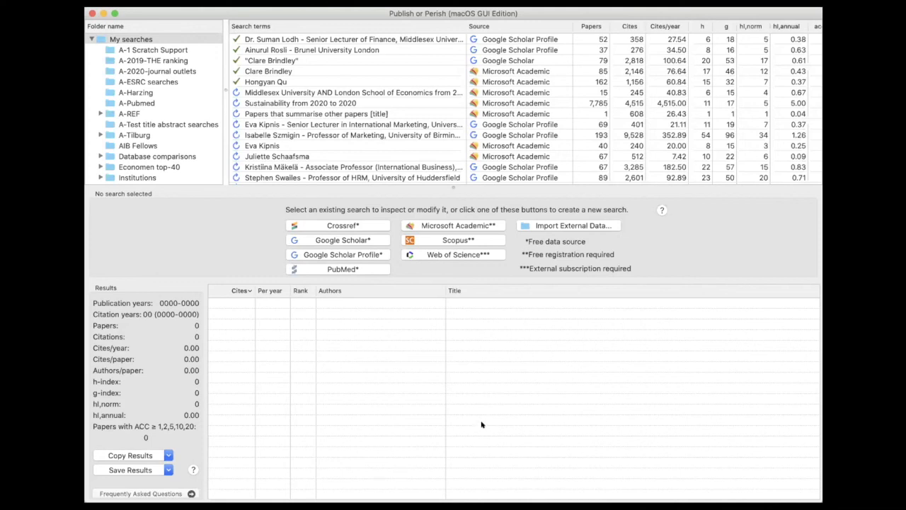
{"action": "mouse_move", "coordinate": [561, 462]}
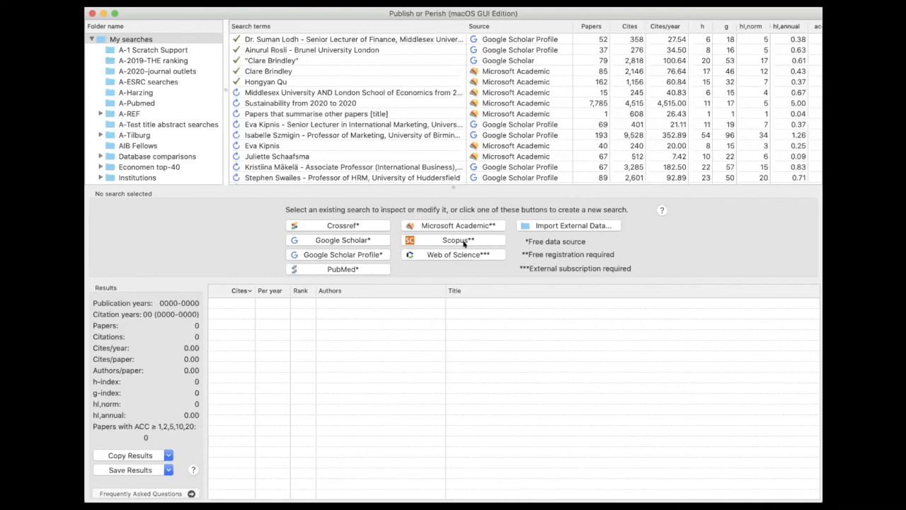
{"action": "mouse_move", "coordinate": [382, 225]}
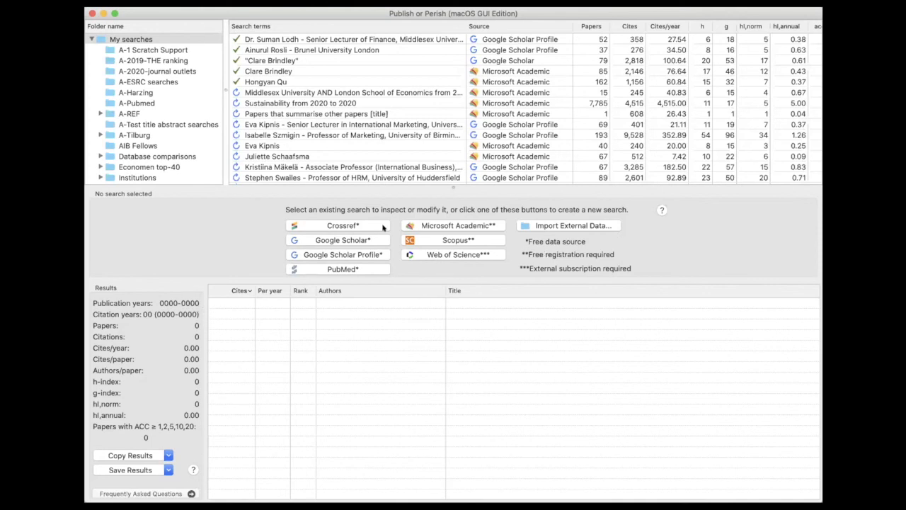
Start a new Google Scholar search and visit its blank Authors, Title words and Keywords fields.
{"action": "left_click", "coordinate": [343, 239]}
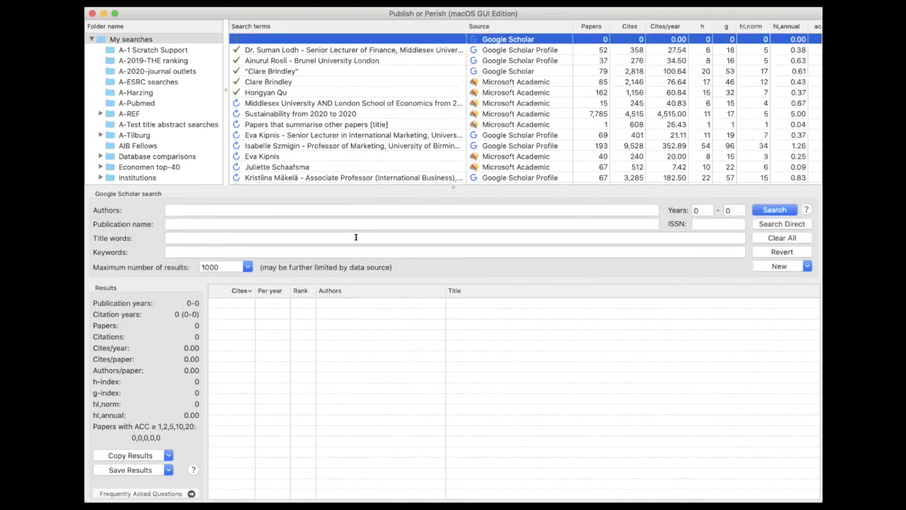
{"action": "mouse_move", "coordinate": [544, 11]}
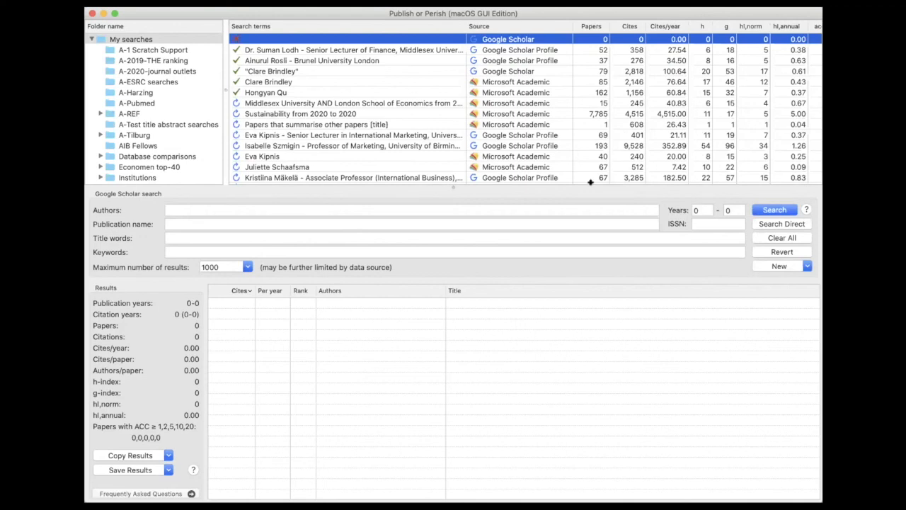
{"action": "mouse_move", "coordinate": [180, 203]}
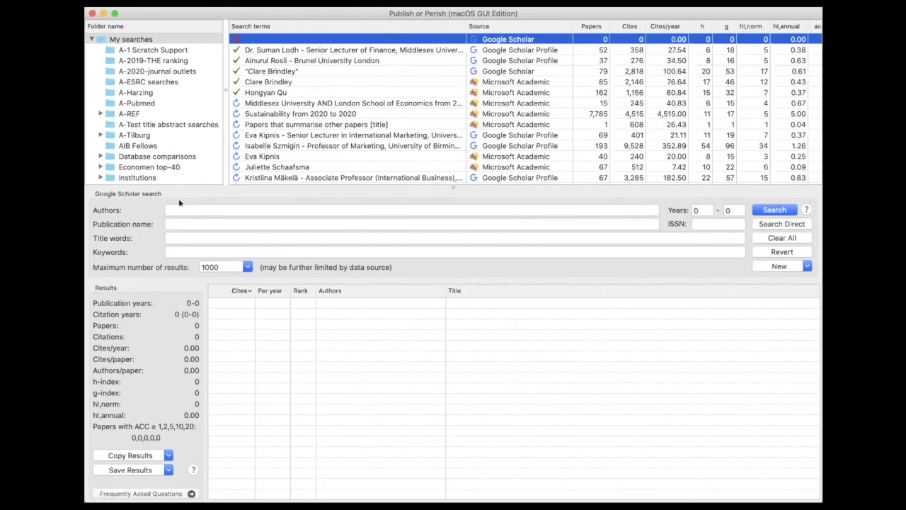
{"action": "left_click", "coordinate": [411, 209]}
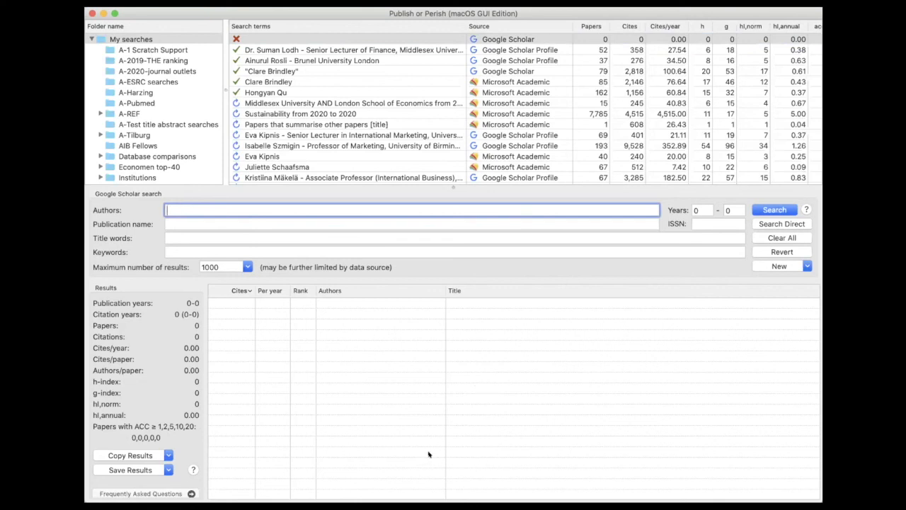
{"action": "mouse_move", "coordinate": [437, 452]}
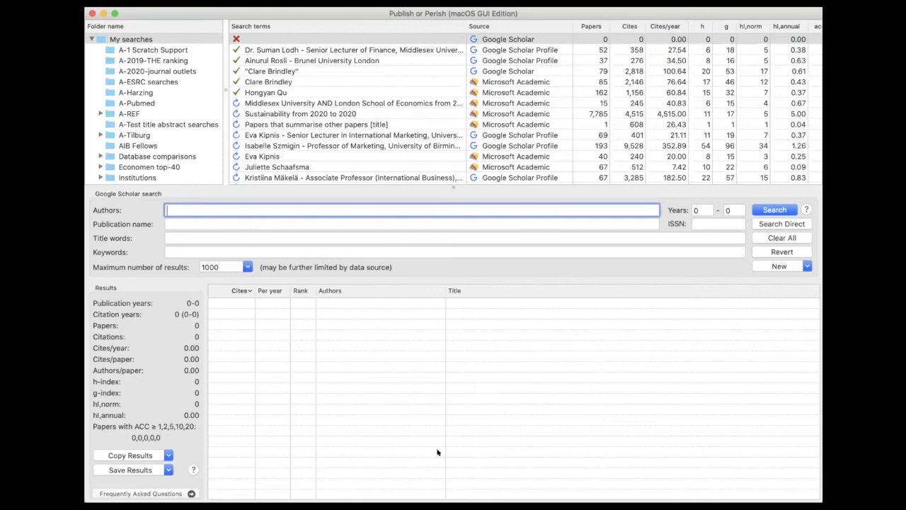
{"action": "left_click", "coordinate": [410, 224]}
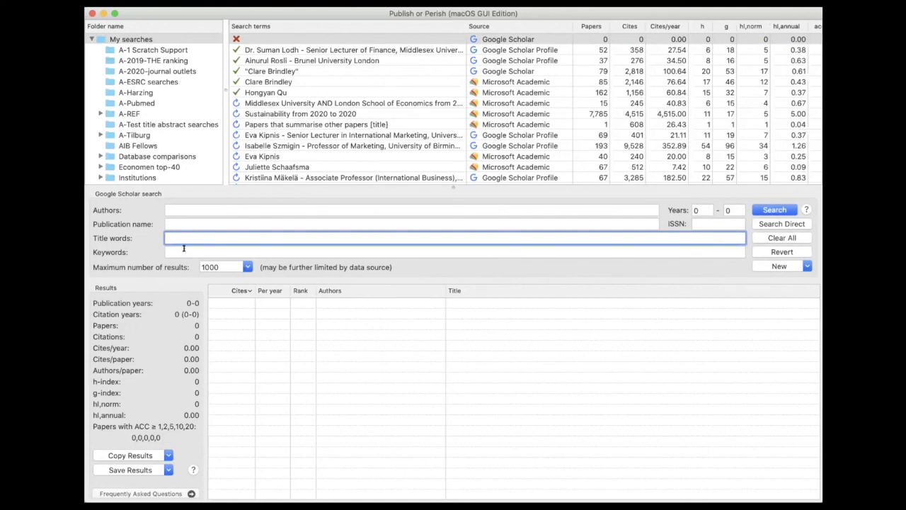
{"action": "left_click", "coordinate": [453, 252]}
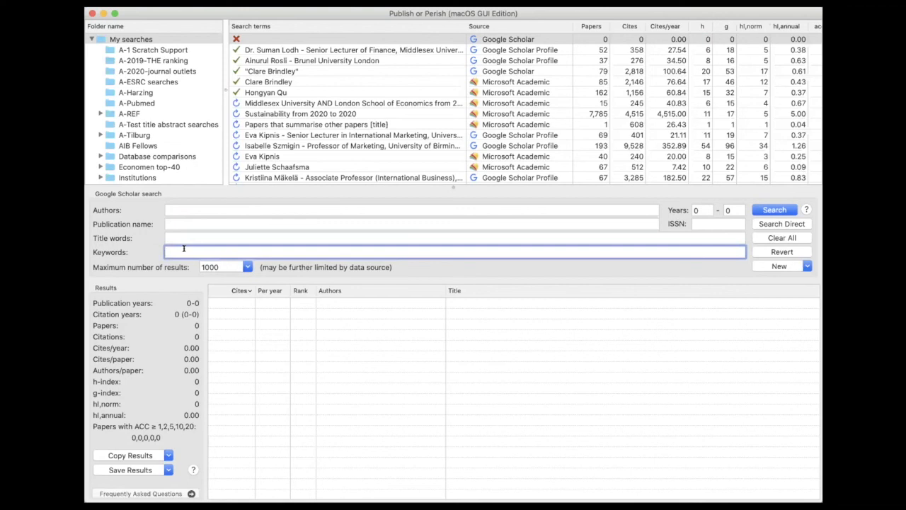